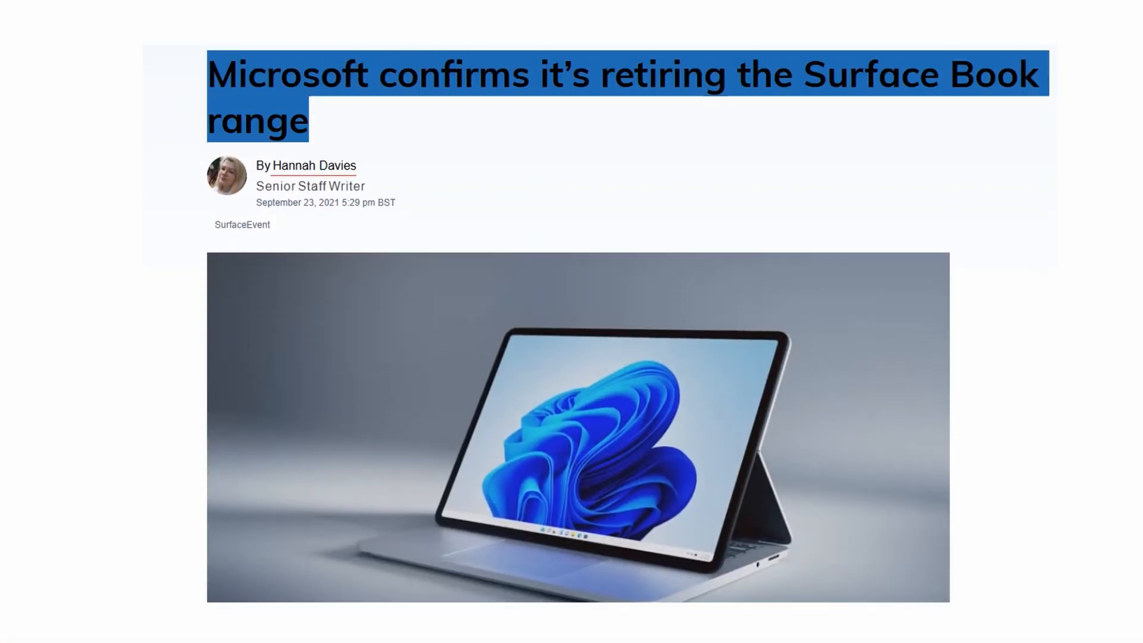
In Power & battery, set the Plugged in power mode to Best Performance
{"action": "scroll", "scroll_direction": "down", "scroll_amount": 3}
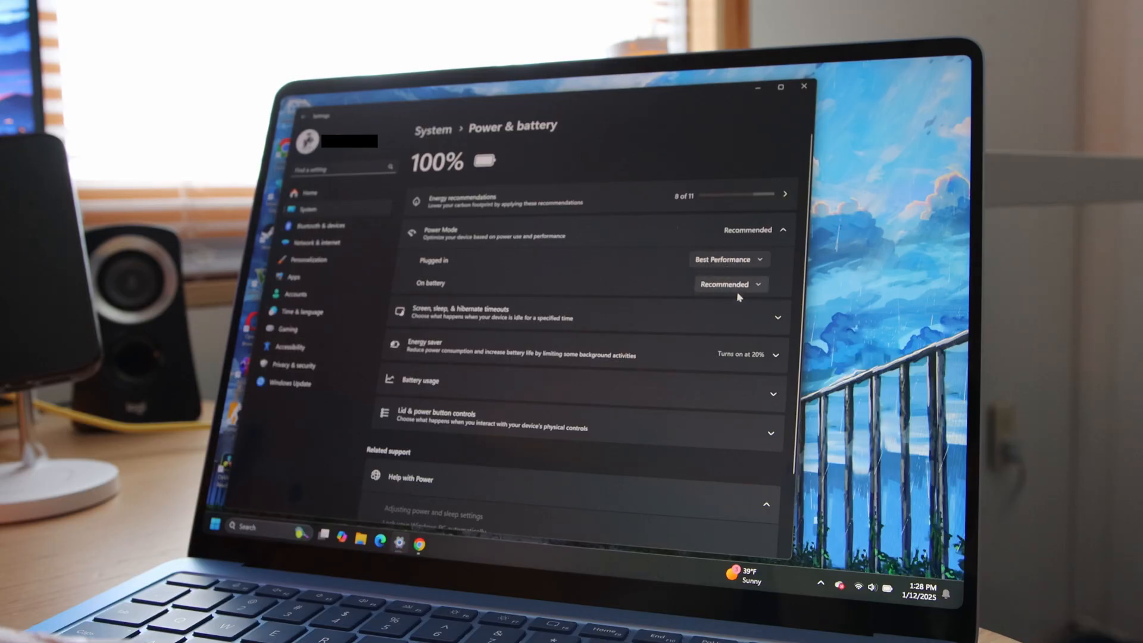
{"action": "left_click", "coordinate": [729, 284]}
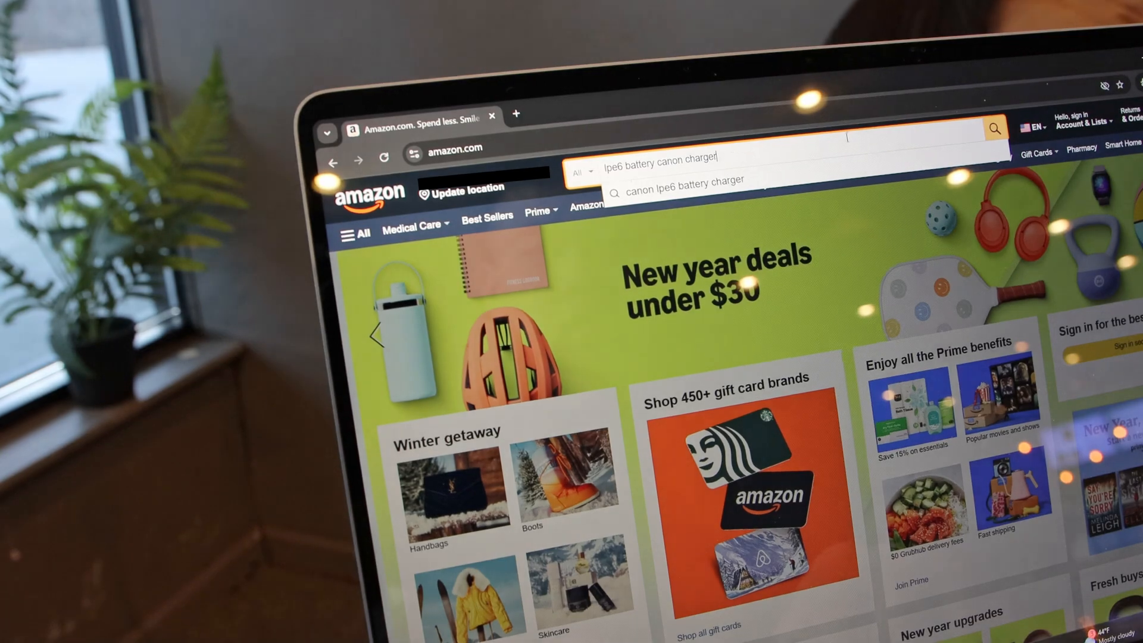
Run the Amazon search for 'lpe6 battery canon charger'
{"action": "key", "text": "Enter"}
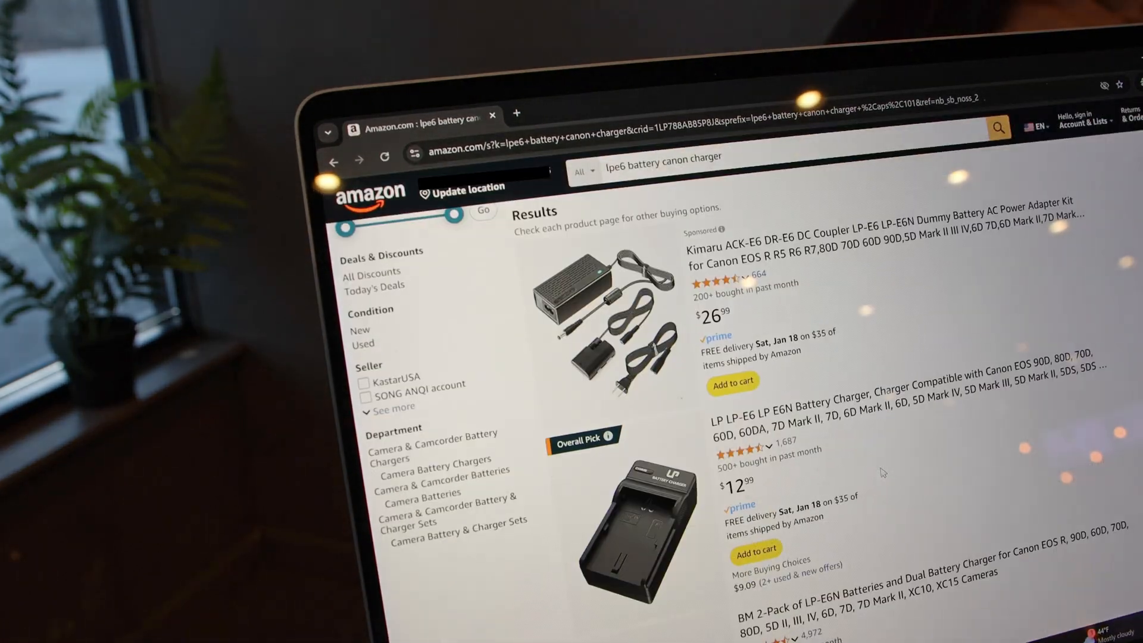